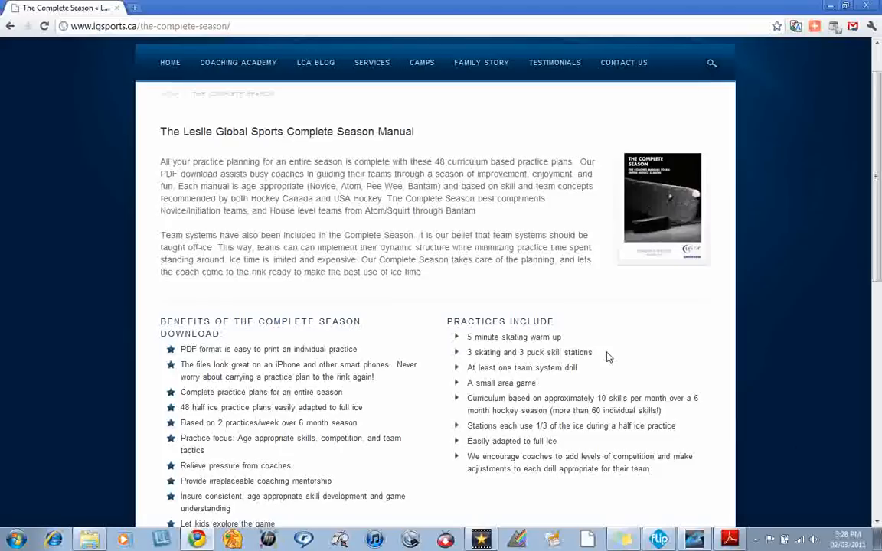
pyautogui.moveTo(513, 278)
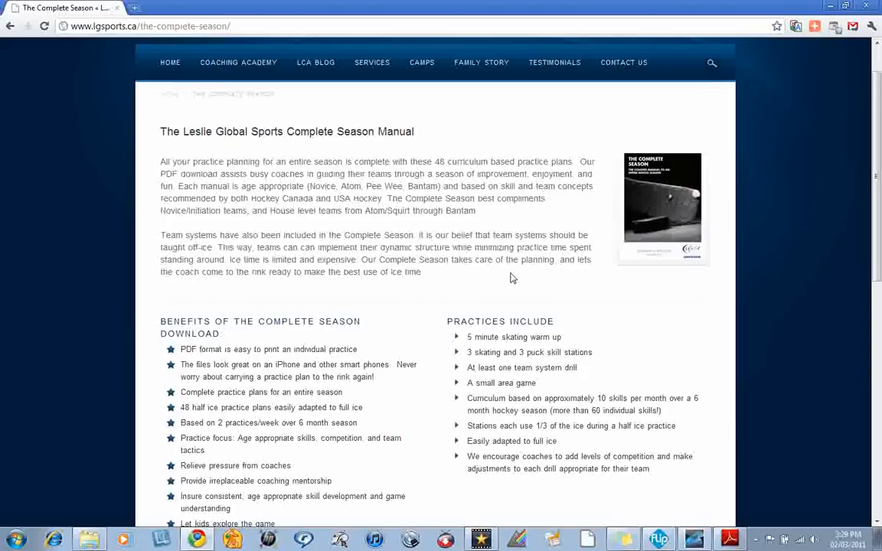
# Bring the Peewee manual's 'What Pee Wees Should Know' page forward in Adobe Reader.
pyautogui.click(729, 539)
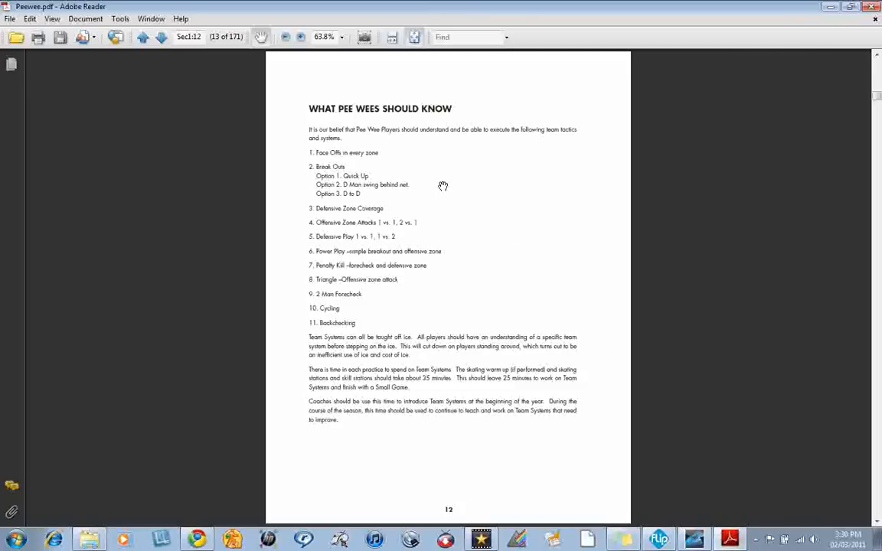
pyautogui.moveTo(438, 181)
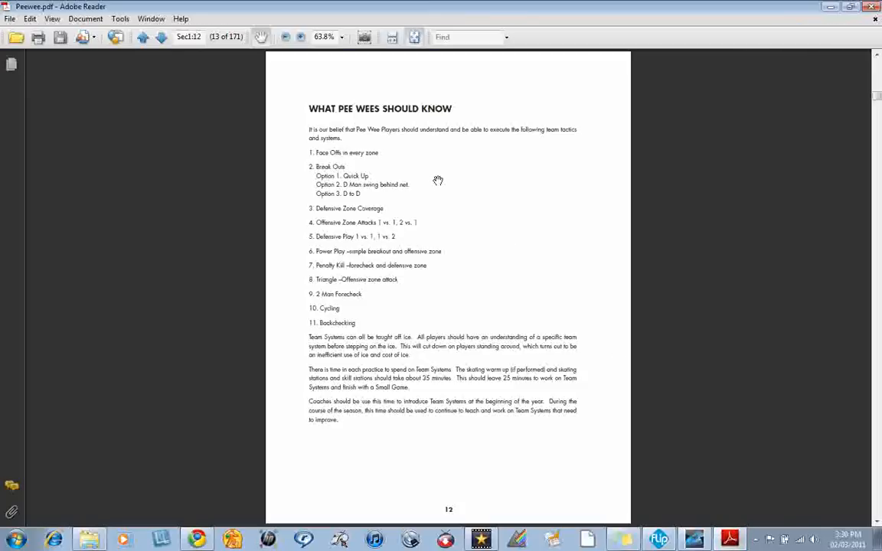
pyautogui.moveTo(411, 152)
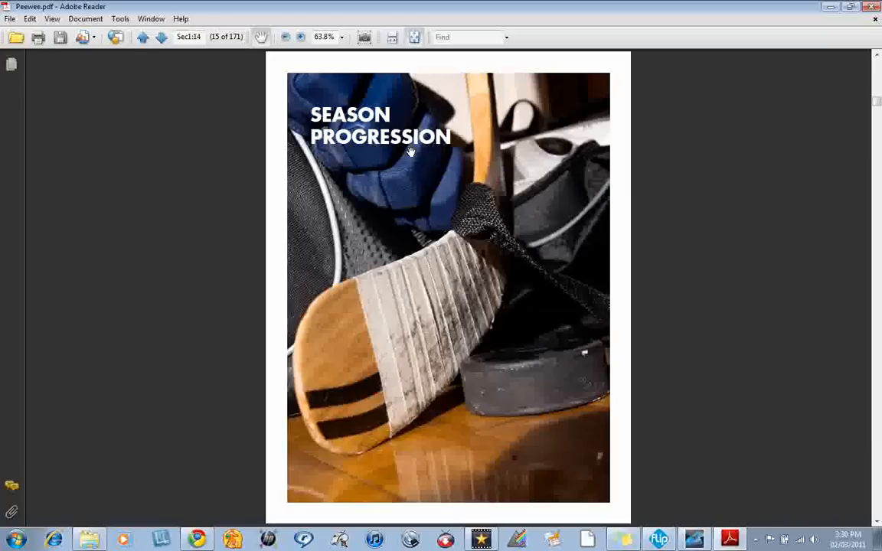
# Move down past the Season Progression cover to the monthly progression table.
pyautogui.scroll(-3)
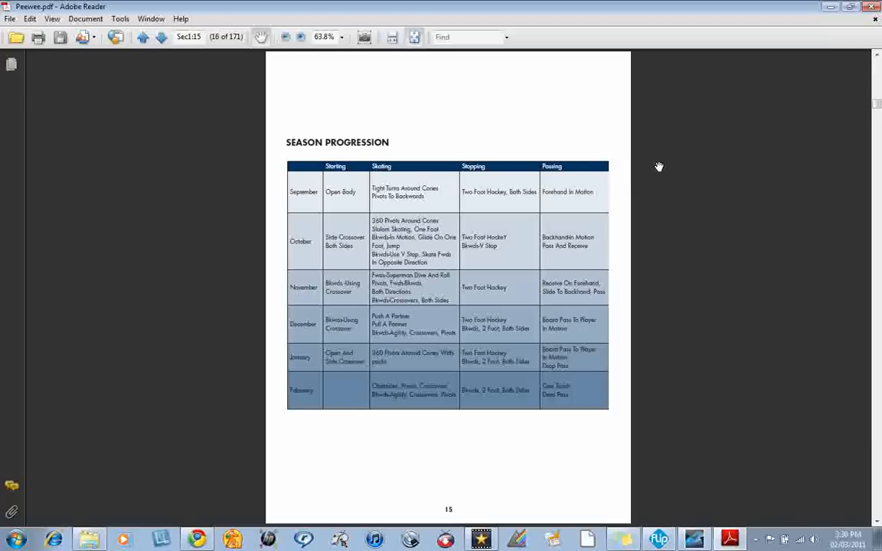
pyautogui.moveTo(340, 161)
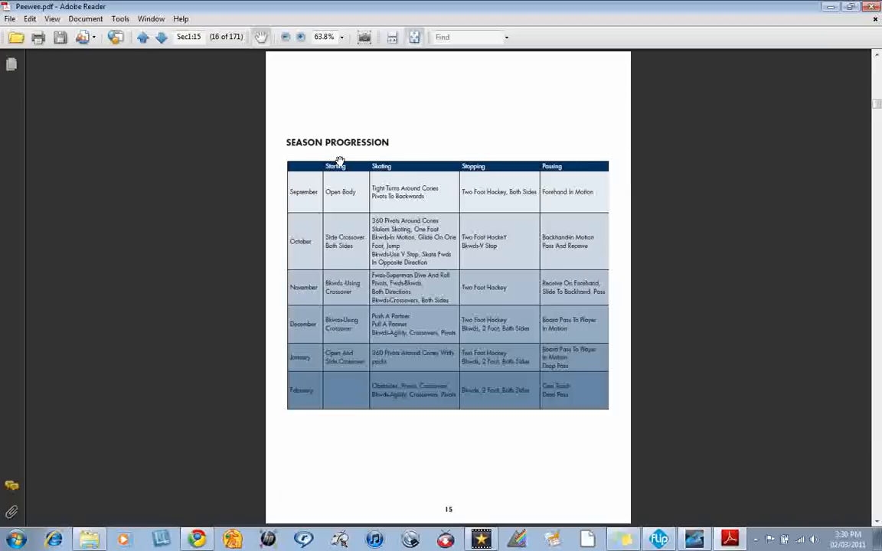
pyautogui.moveTo(484, 165)
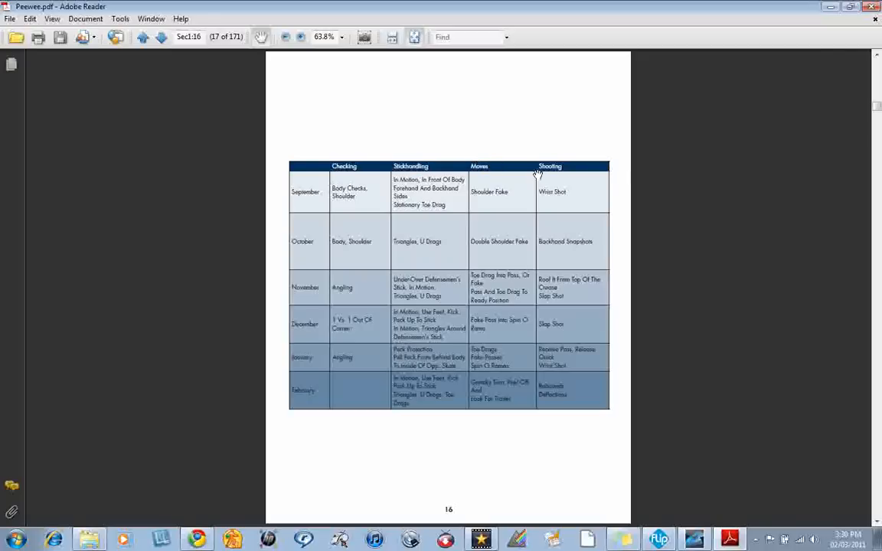
pyautogui.moveTo(650, 177)
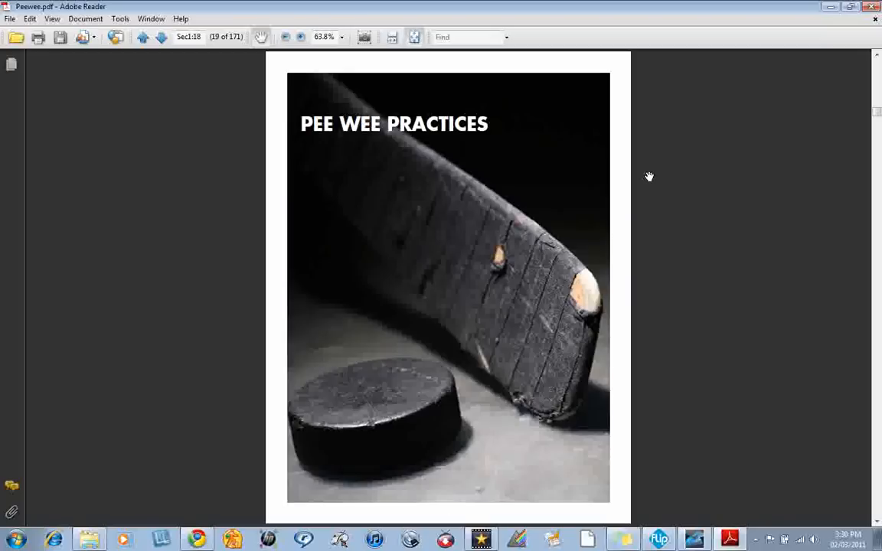
# Move down to the Practice 1 page with Skating Stations and Skill Stations drills.
pyautogui.scroll(-3)
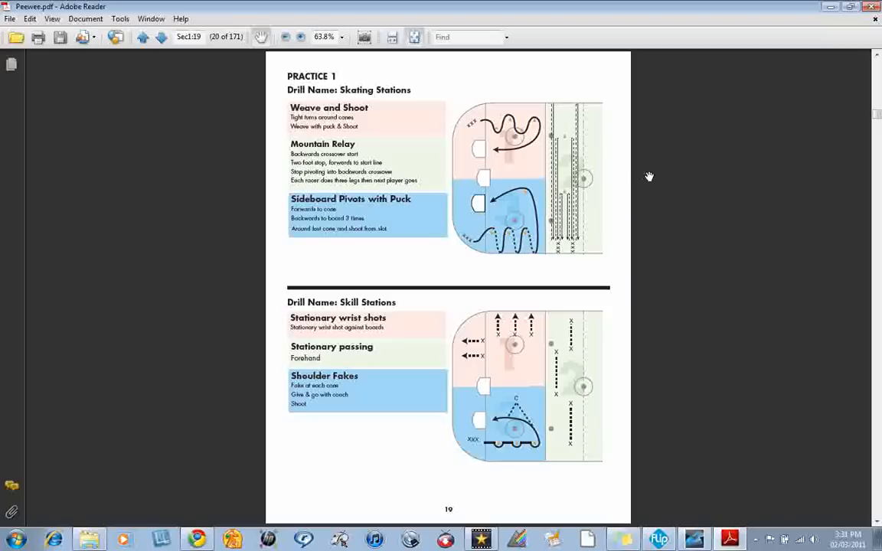
pyautogui.moveTo(487, 101)
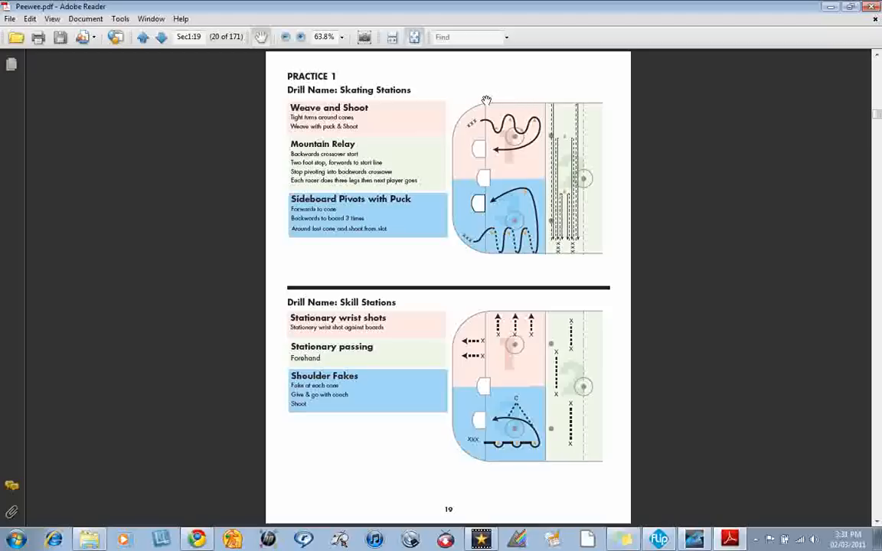
pyautogui.moveTo(535, 156)
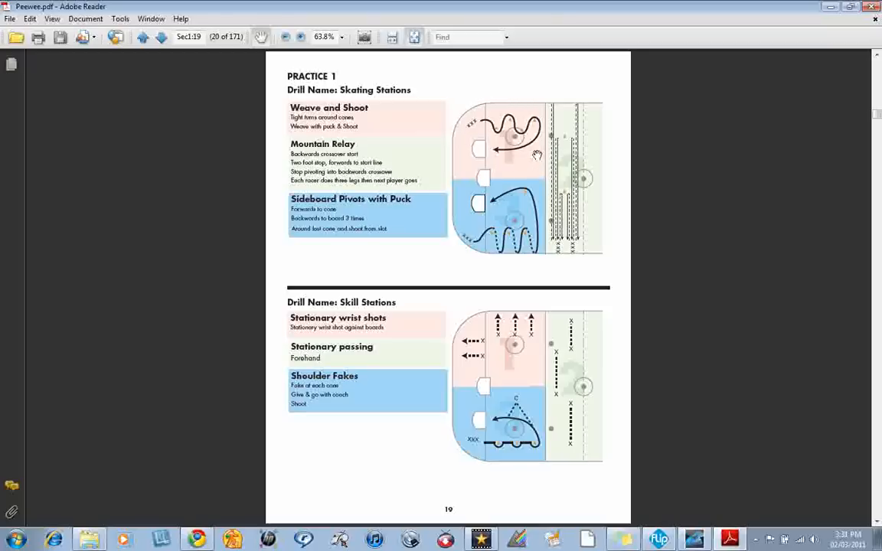
pyautogui.moveTo(497, 151)
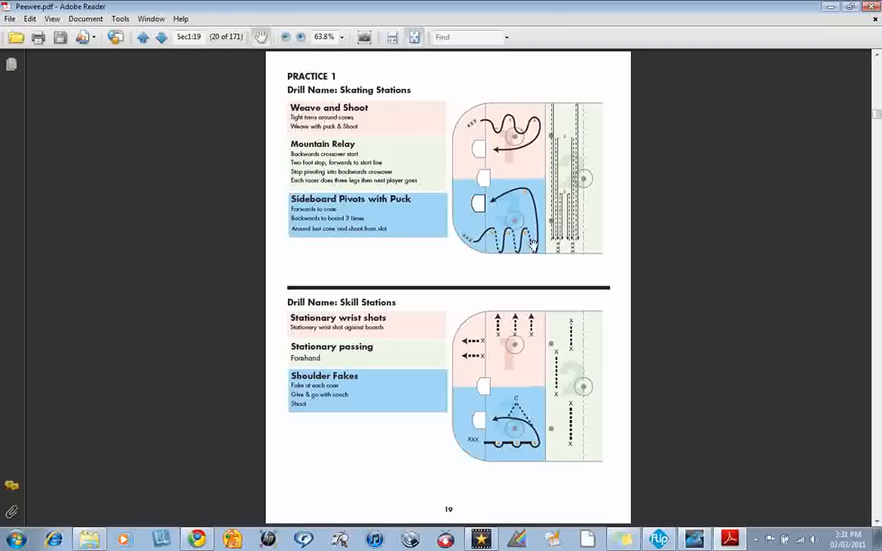
pyautogui.moveTo(524, 224)
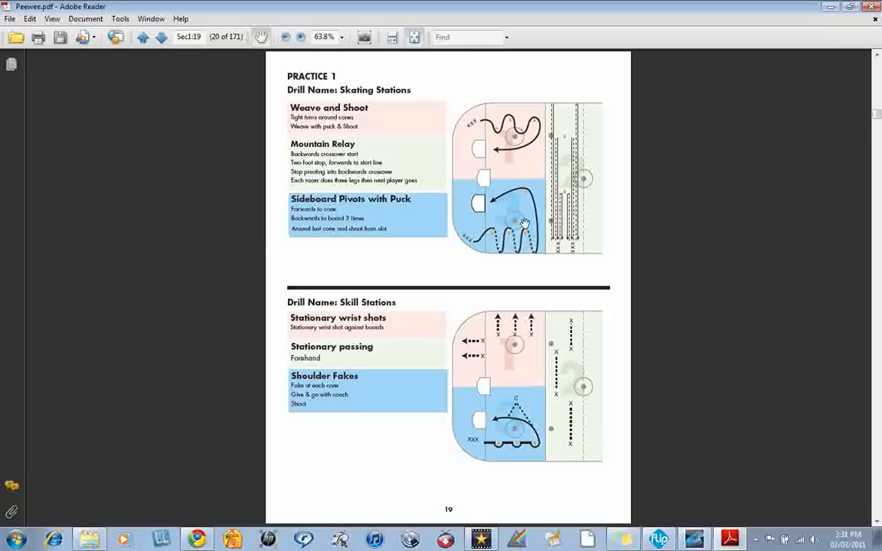
pyautogui.moveTo(564, 202)
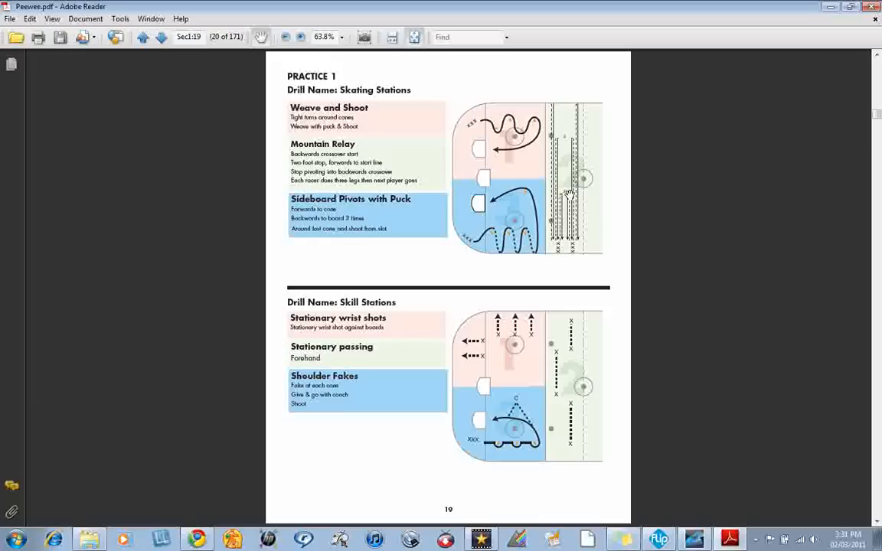
pyautogui.moveTo(585, 191)
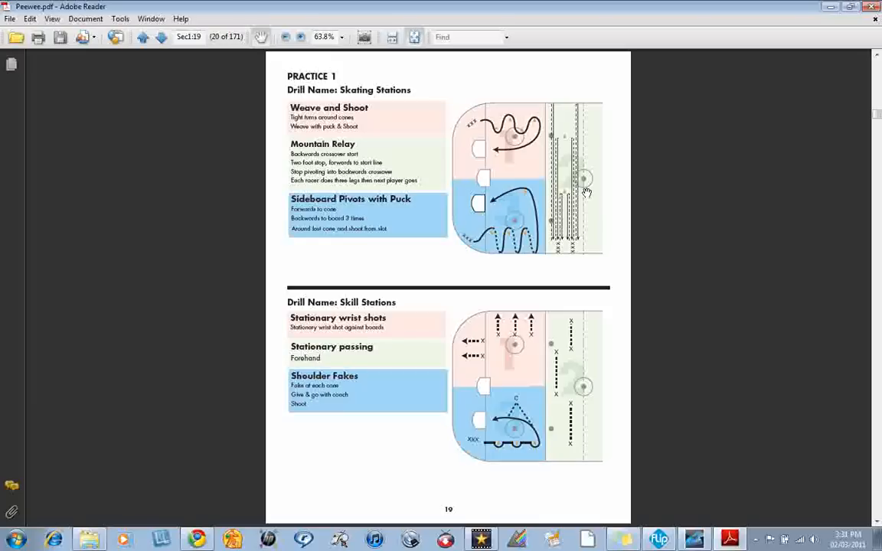
pyautogui.moveTo(493, 202)
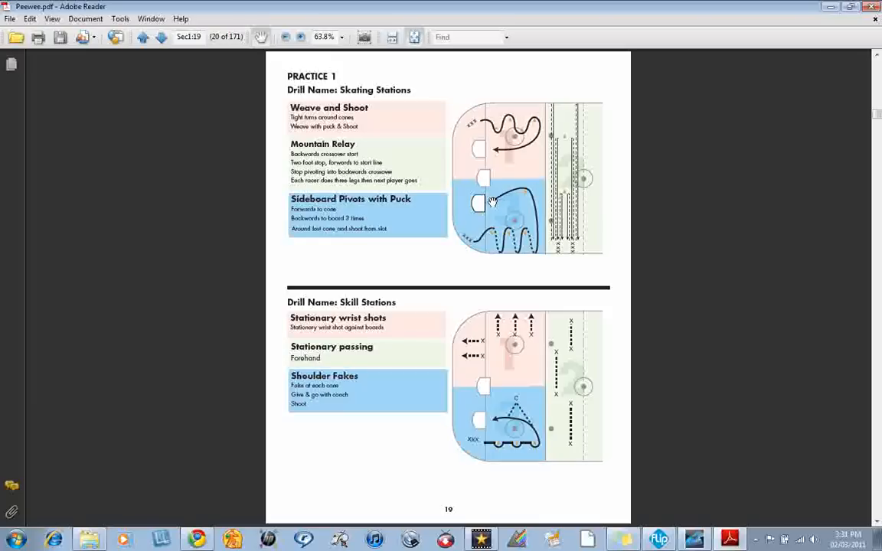
pyautogui.moveTo(502, 287)
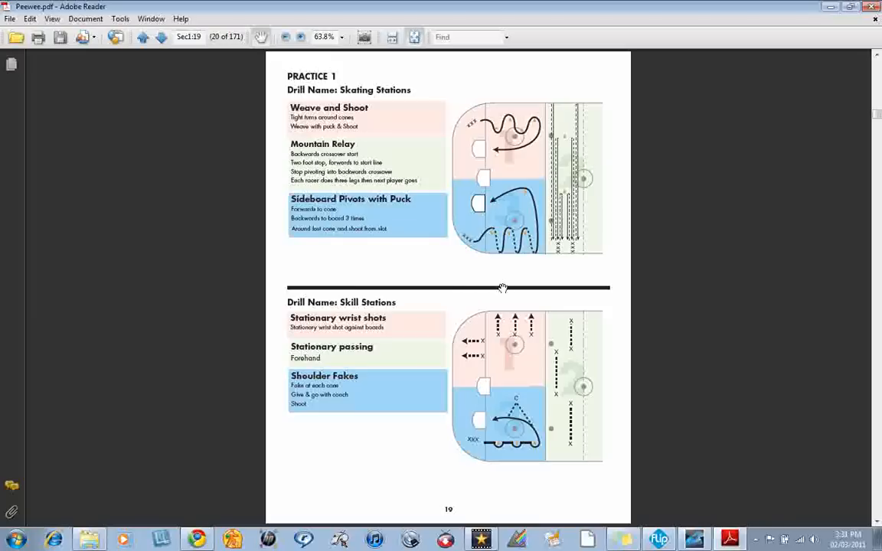
pyautogui.moveTo(466, 360)
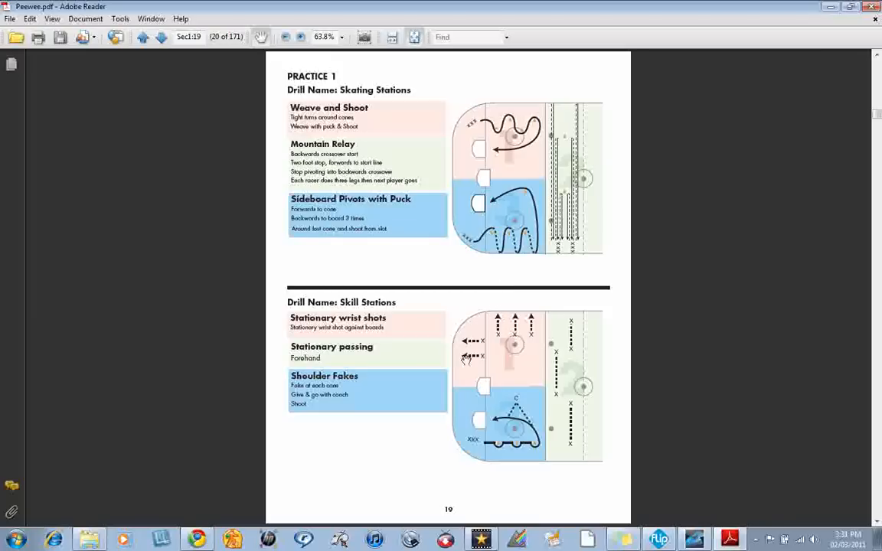
pyautogui.moveTo(400, 324)
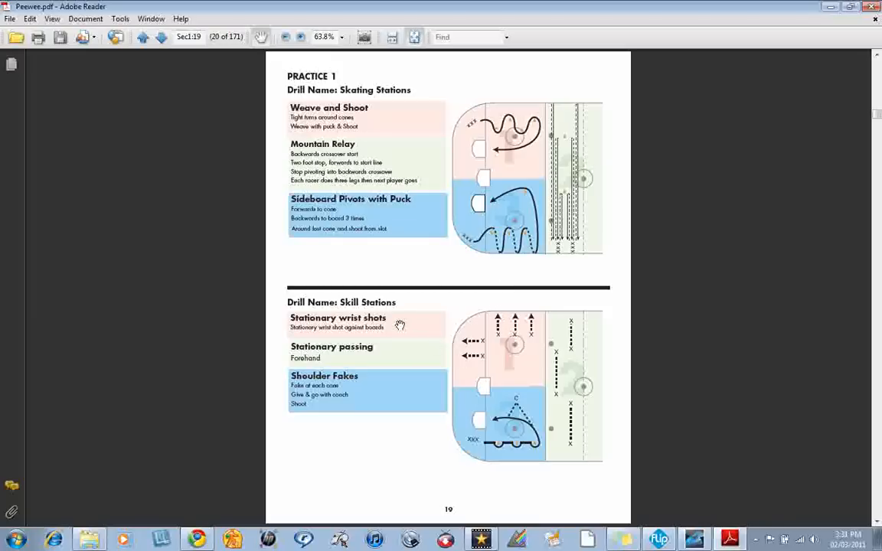
pyautogui.moveTo(518, 336)
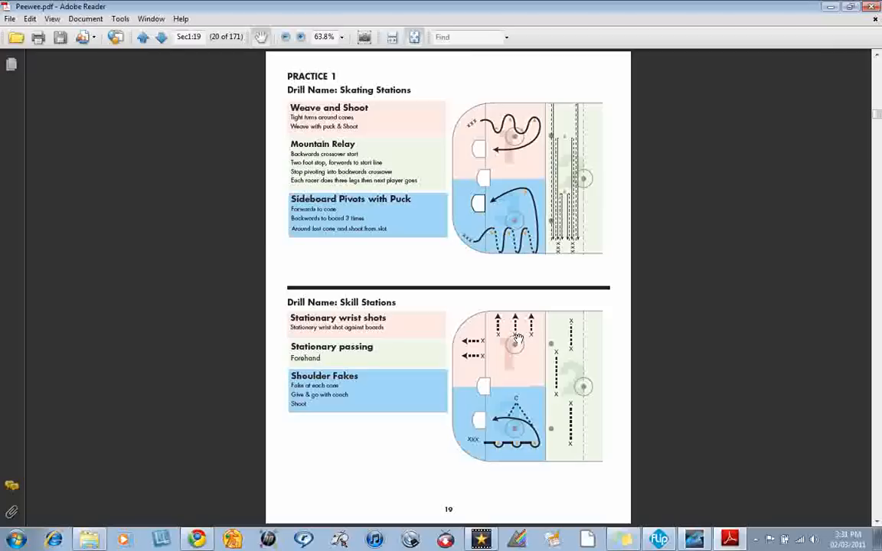
pyautogui.moveTo(560, 365)
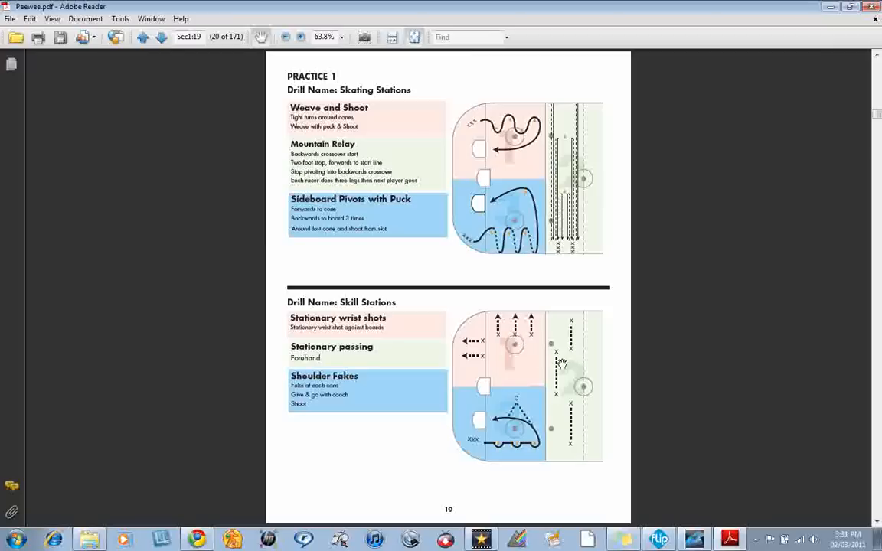
pyautogui.moveTo(562, 393)
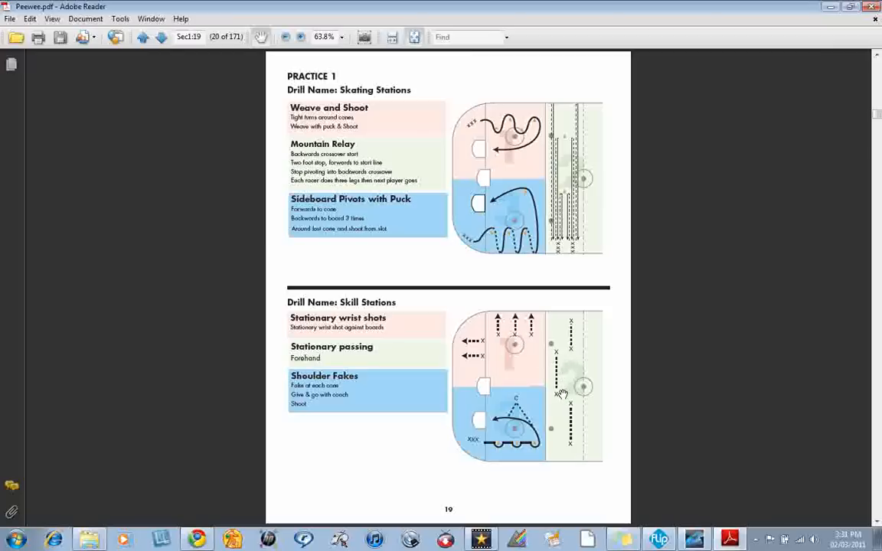
pyautogui.moveTo(524, 447)
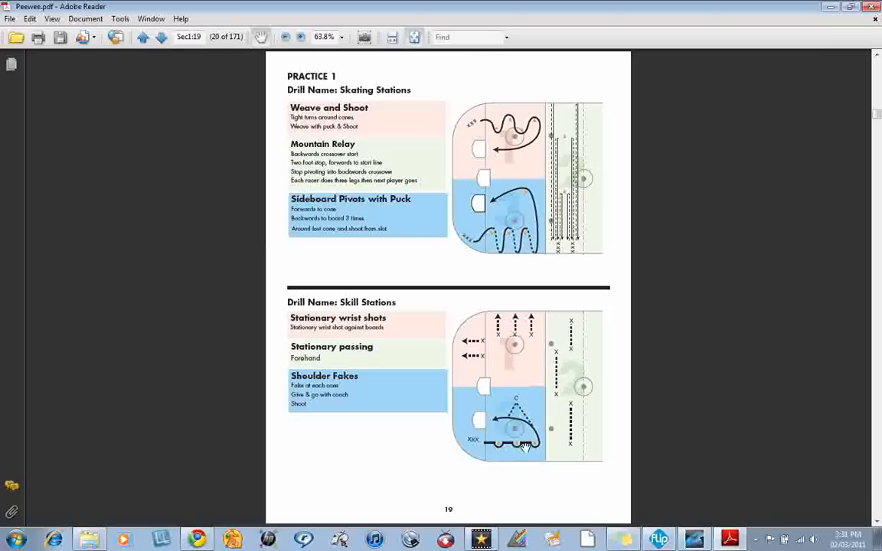
pyautogui.moveTo(515, 416)
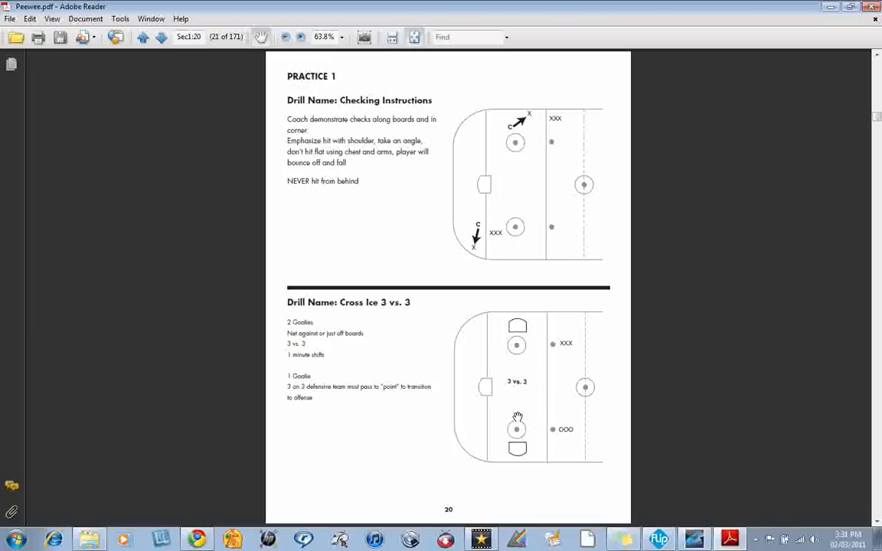
pyautogui.moveTo(511, 410)
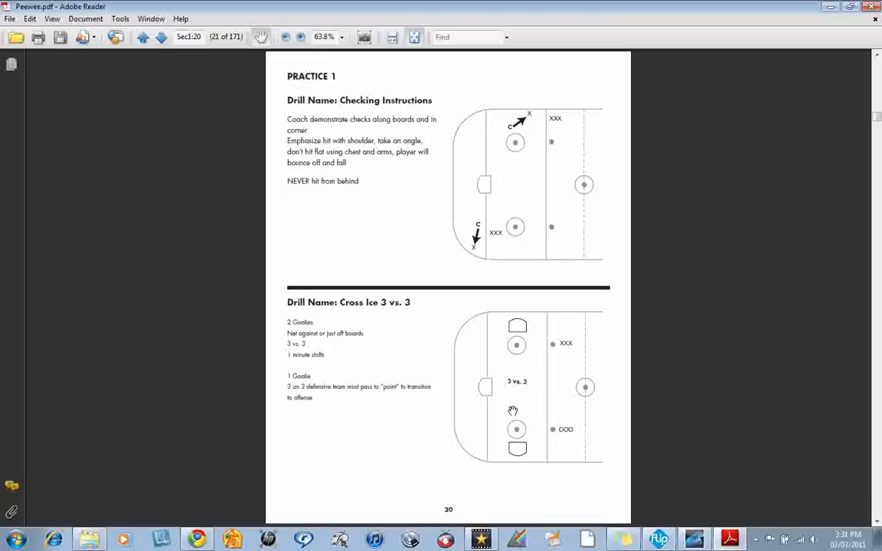
pyautogui.moveTo(512, 147)
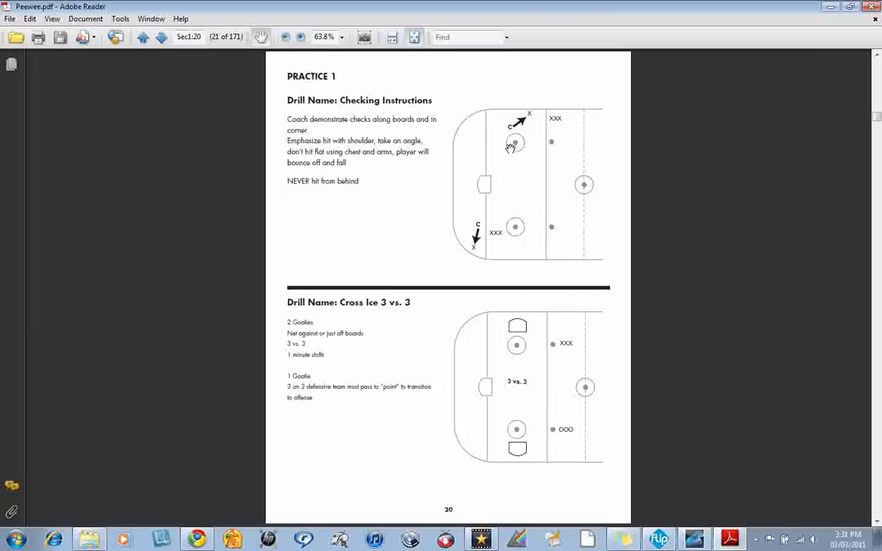
pyautogui.moveTo(528, 144)
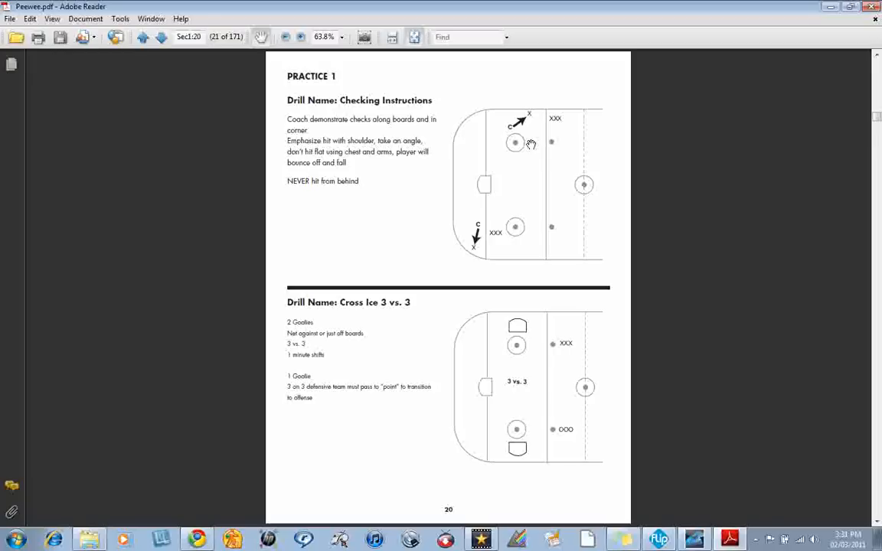
pyautogui.moveTo(662, 236)
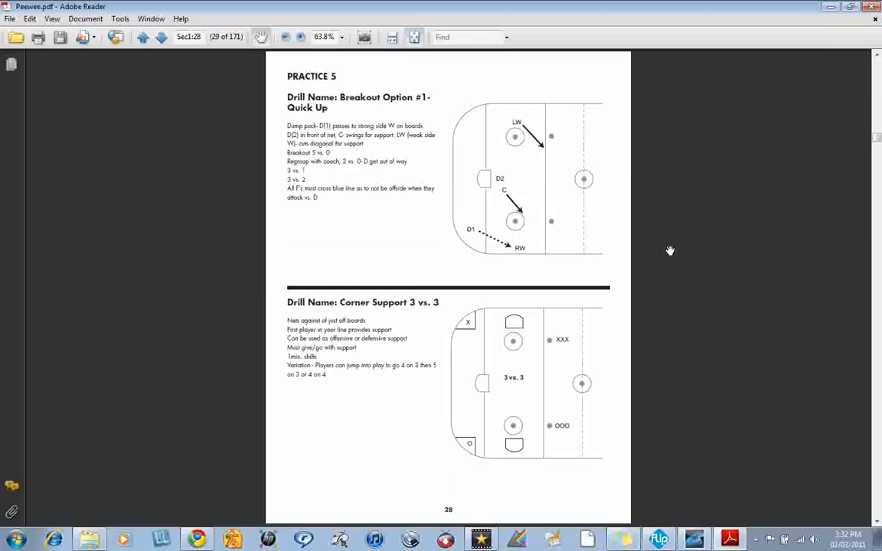
# Page through the later practices and step back to Practice 7's Skating Stations page.
pyautogui.scroll(-3)
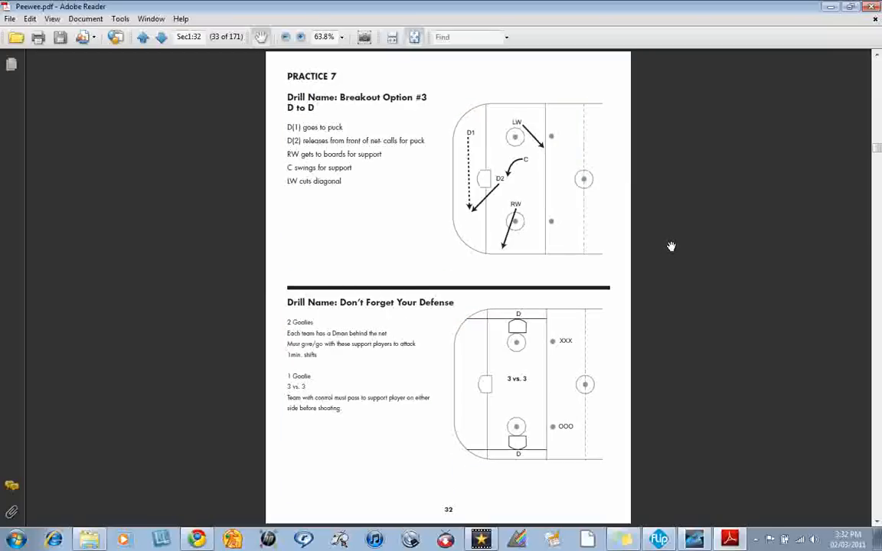
pyautogui.click(142, 37)
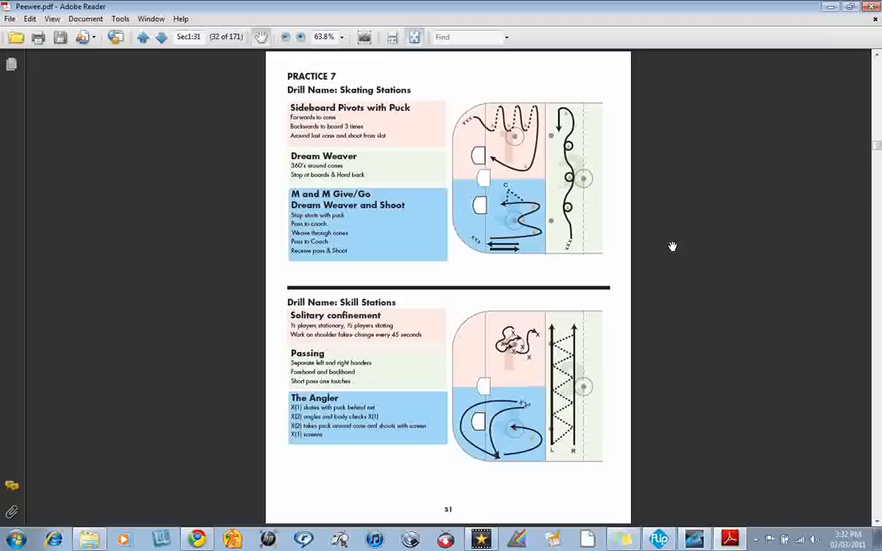
pyautogui.moveTo(511, 129)
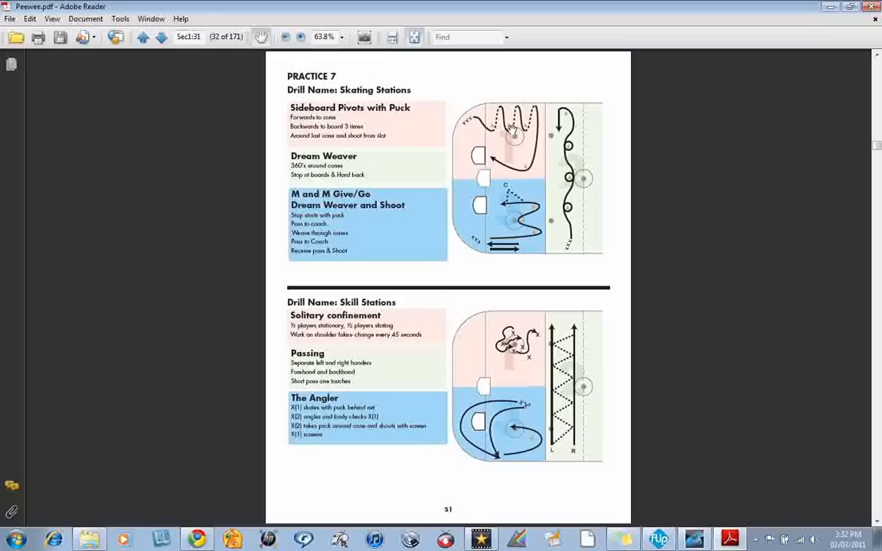
pyautogui.moveTo(565, 178)
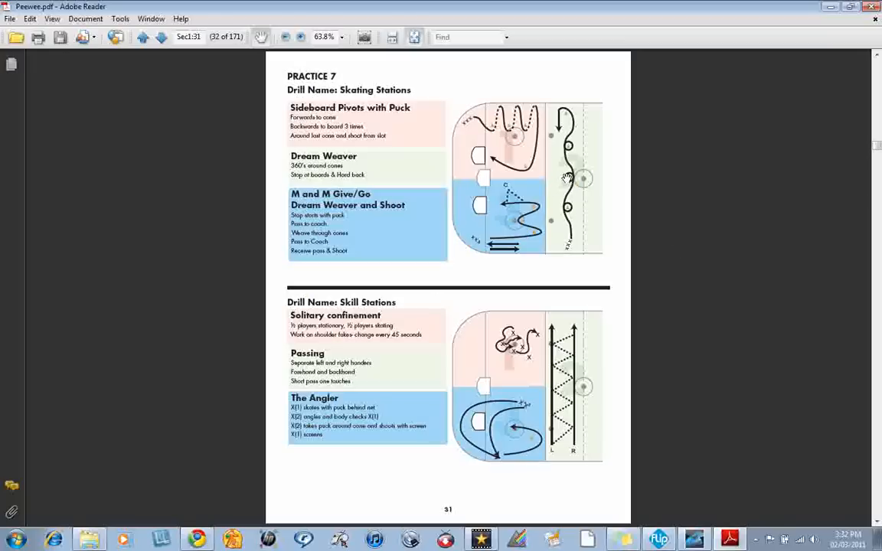
pyautogui.moveTo(478, 242)
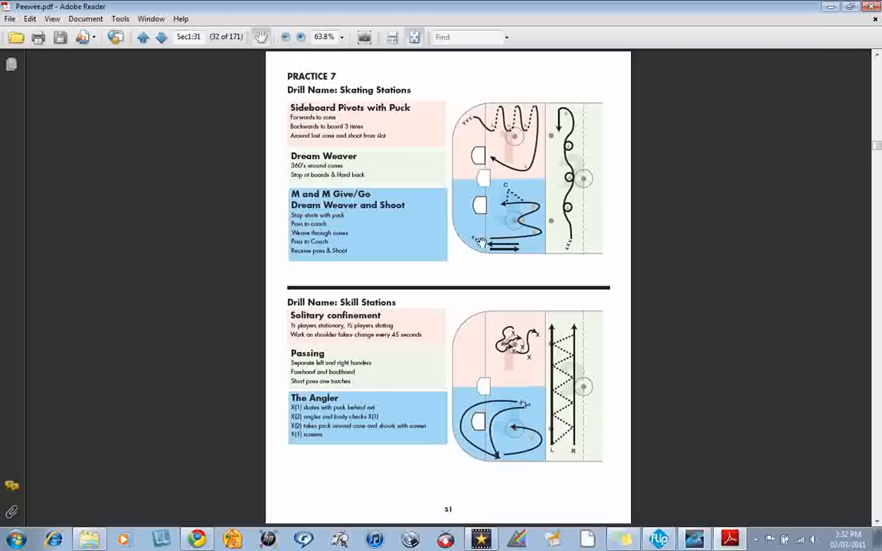
pyautogui.moveTo(528, 222)
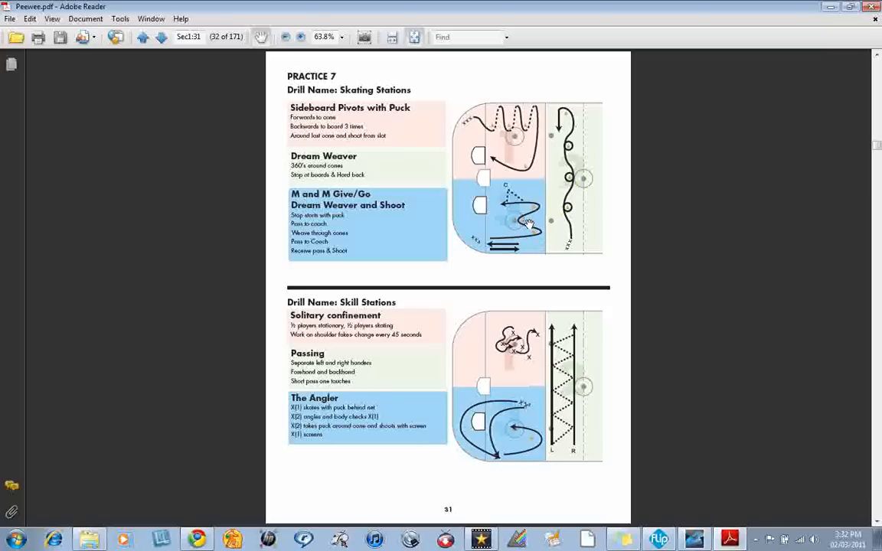
pyautogui.moveTo(536, 202)
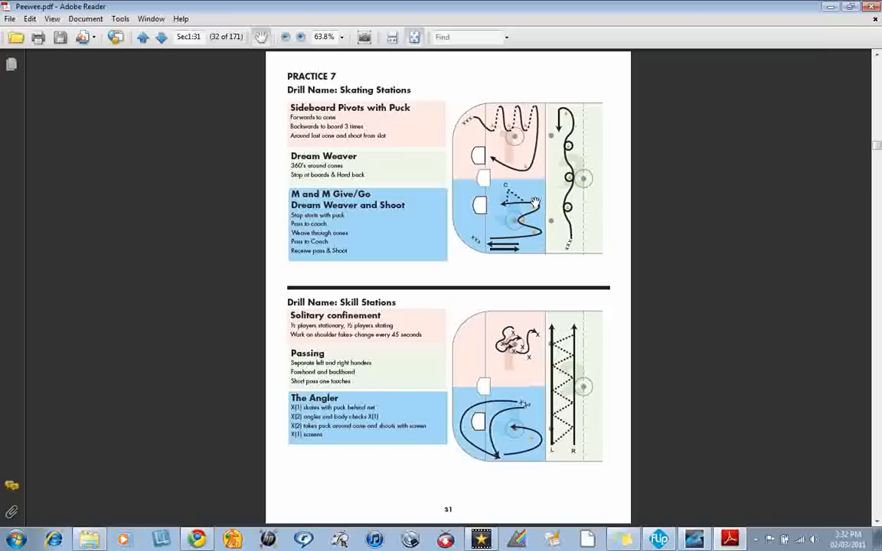
pyautogui.moveTo(512, 214)
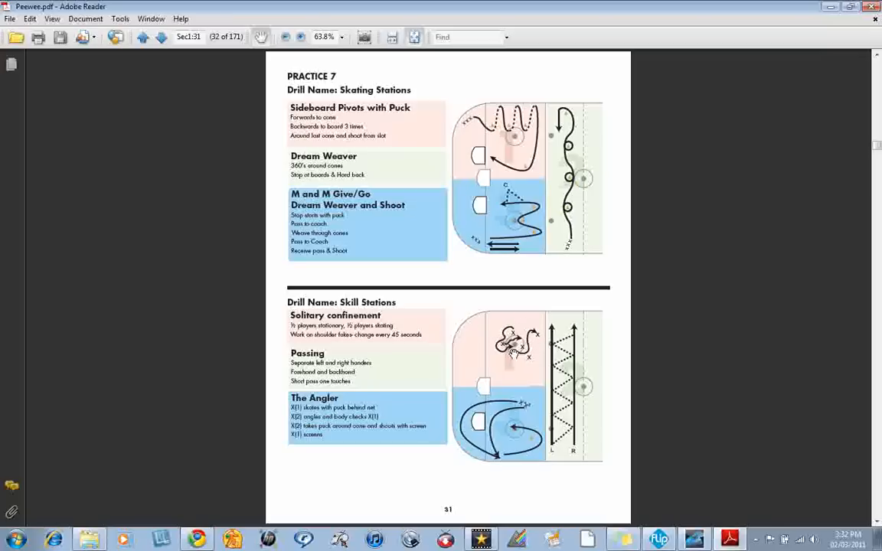
pyautogui.moveTo(539, 369)
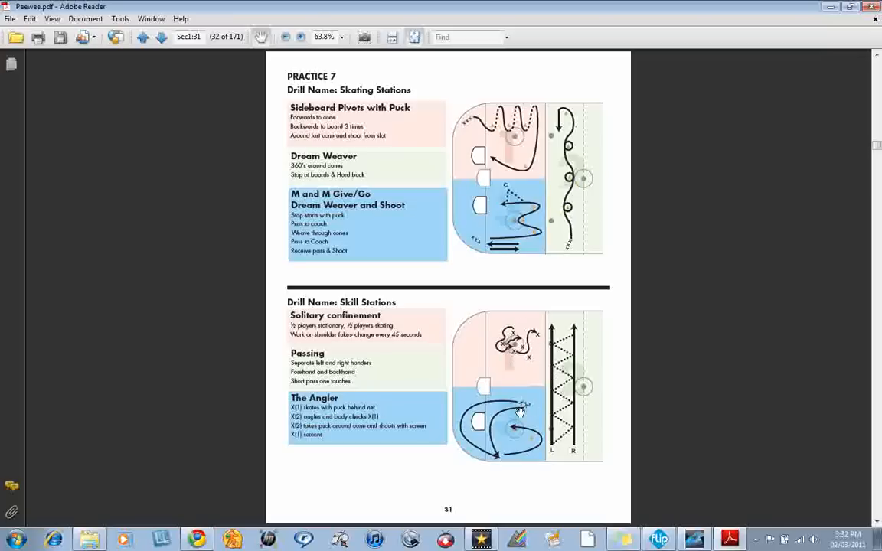
pyautogui.moveTo(538, 419)
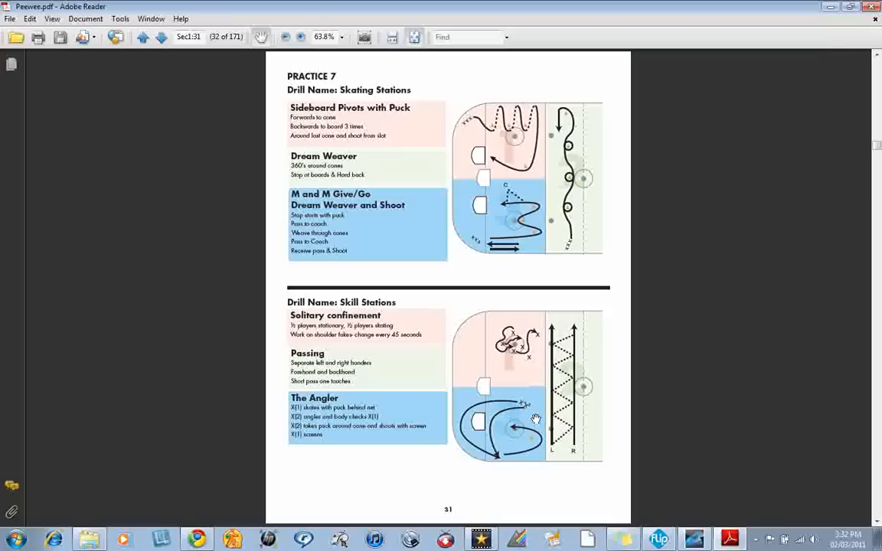
# Advance to Practice 7's Breakout Option #3 and Don't Forget Your Defense page.
pyautogui.click(141, 37)
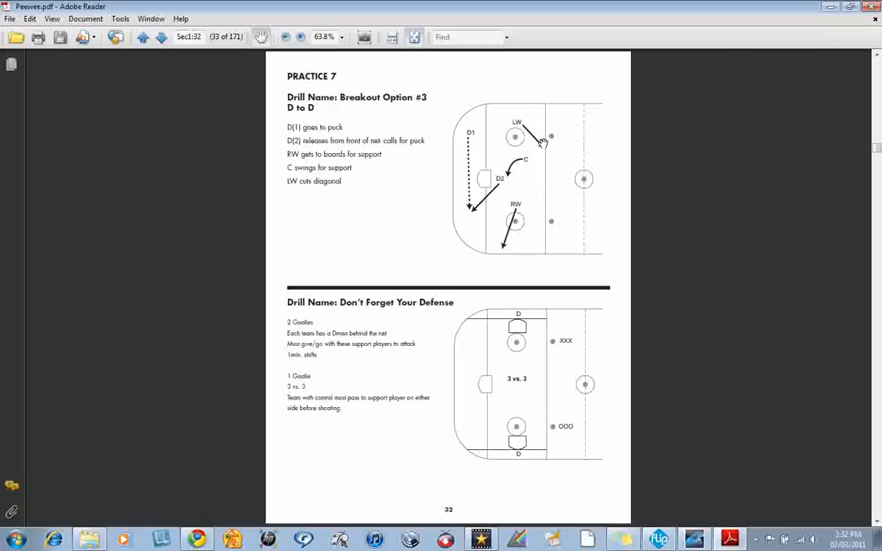
pyautogui.moveTo(496, 117)
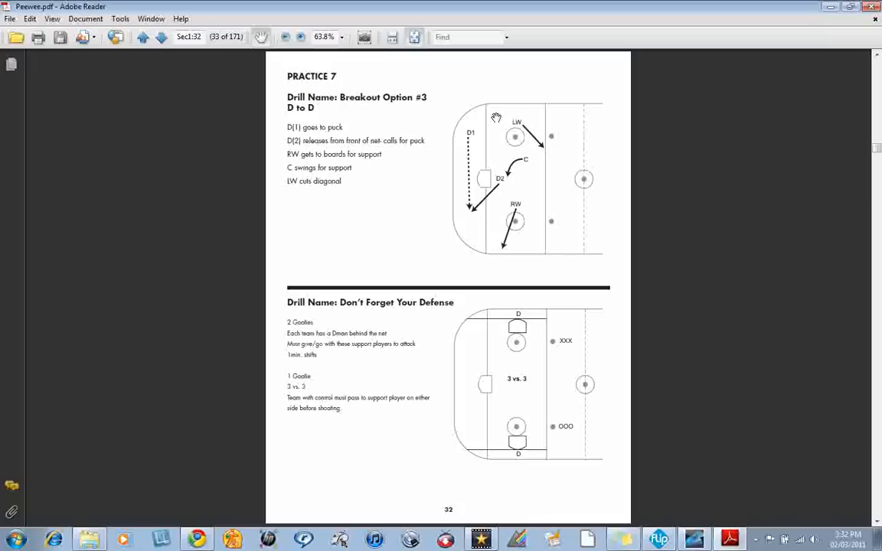
pyautogui.moveTo(462, 130)
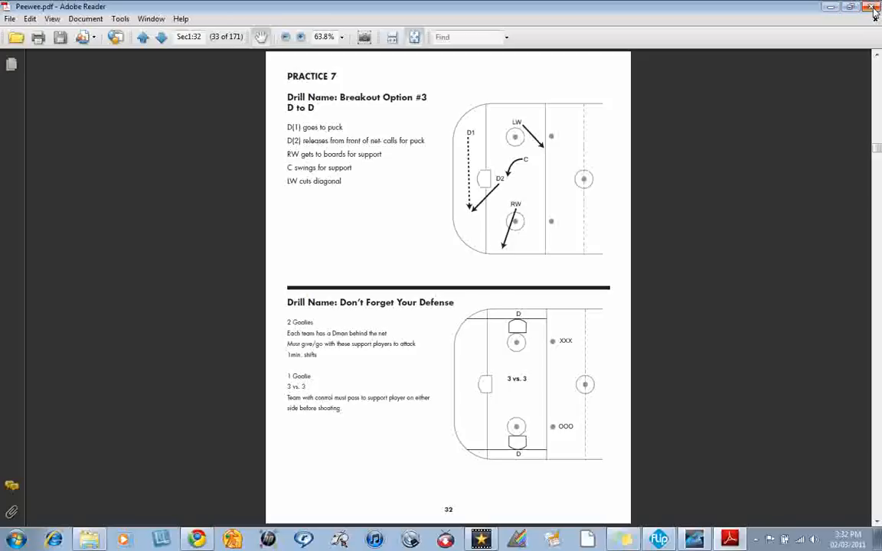
pyautogui.moveTo(876, 11)
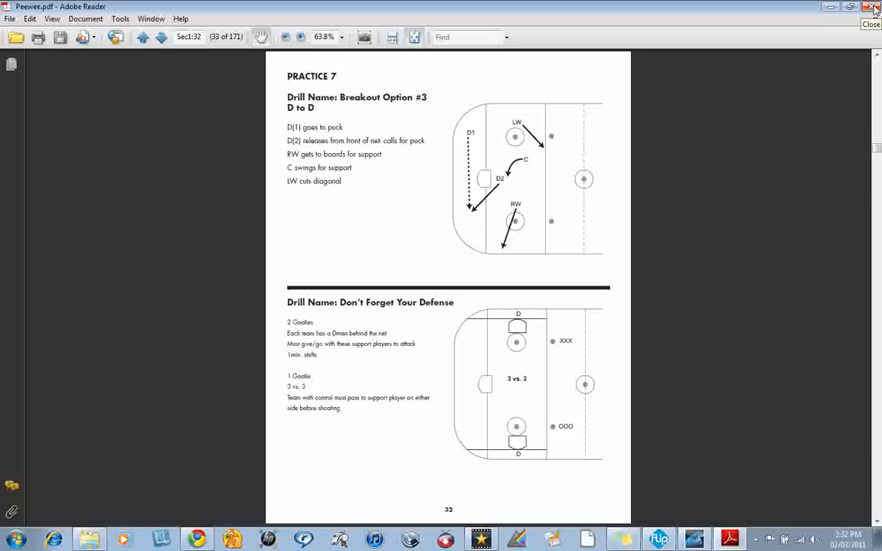
# Close the Peewee manual, returning to the lgsports.ca Complete Season Manual page.
pyautogui.click(870, 7)
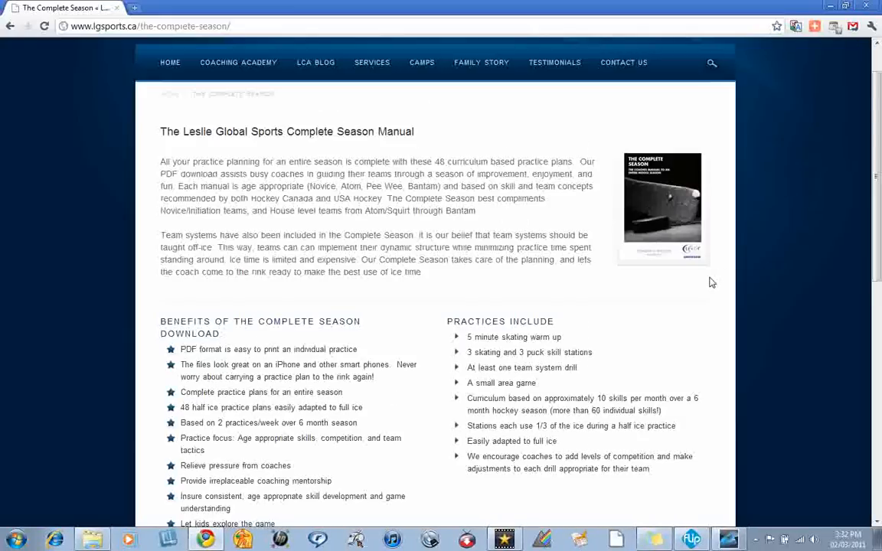
# Go to Practices Downloads and open 'The Complete Season: Pee-Wee' downloads page.
pyautogui.scroll(-3)
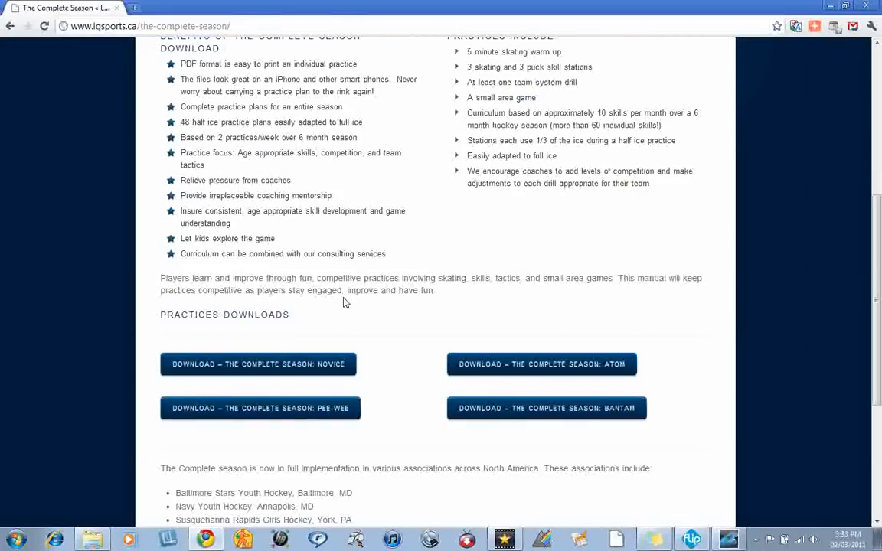
pyautogui.click(260, 408)
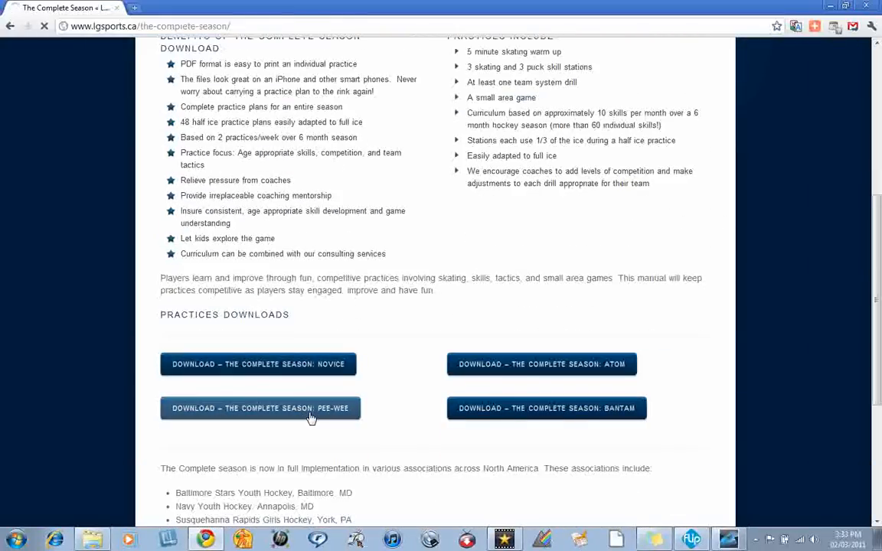
pyautogui.click(260, 407)
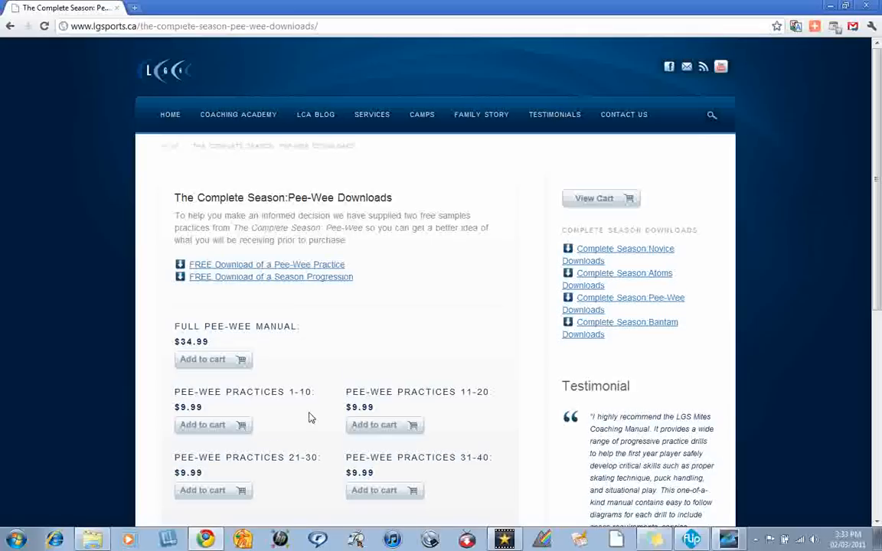
pyautogui.moveTo(305, 267)
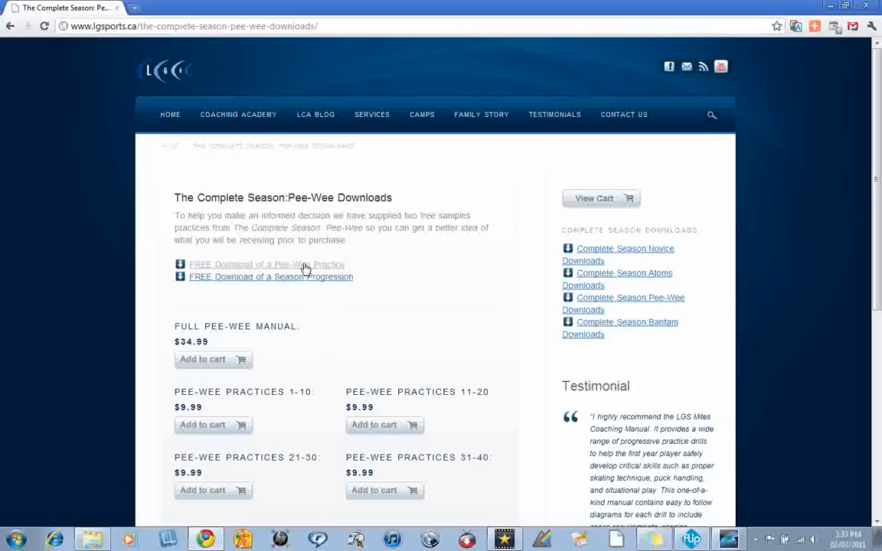
# Open the 'FREE Download of a Pee-Wee Practice' sample, Peewee Practice 1, in the viewer.
pyautogui.click(267, 264)
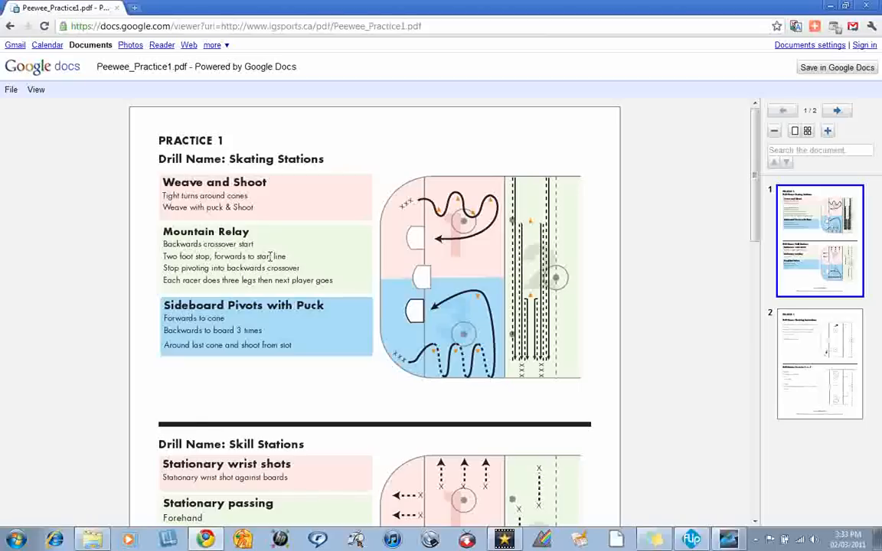
# Read both pages of Peewee_Practice1.pdf, then go to the Leslie Coaching Academy page.
pyautogui.scroll(-3)
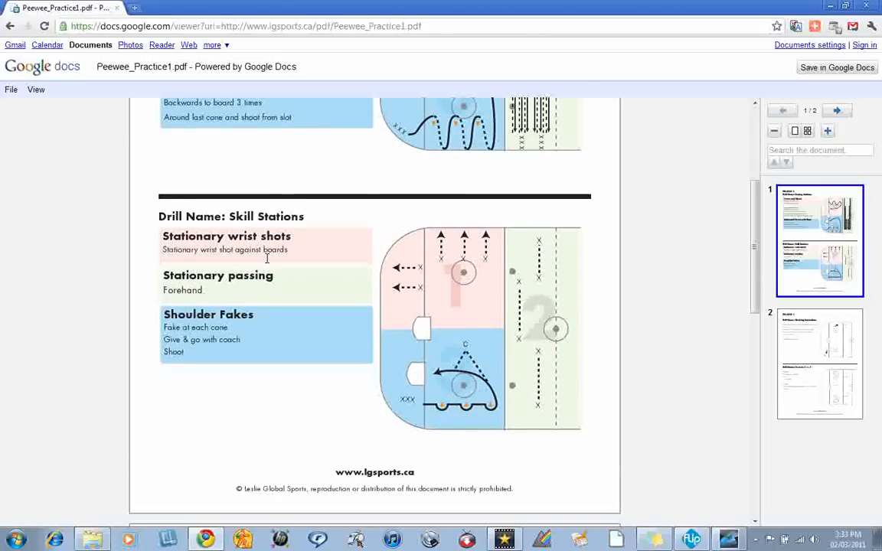
pyautogui.scroll(-3)
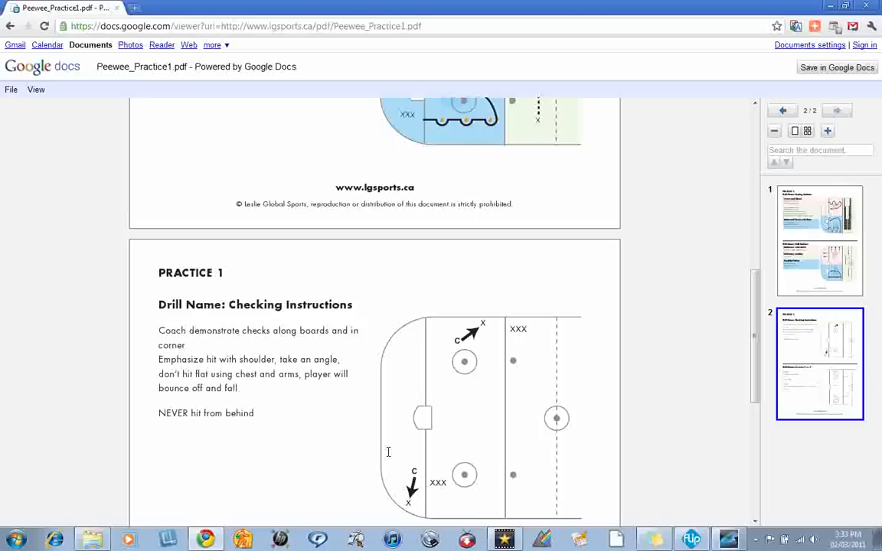
pyautogui.moveTo(176, 277)
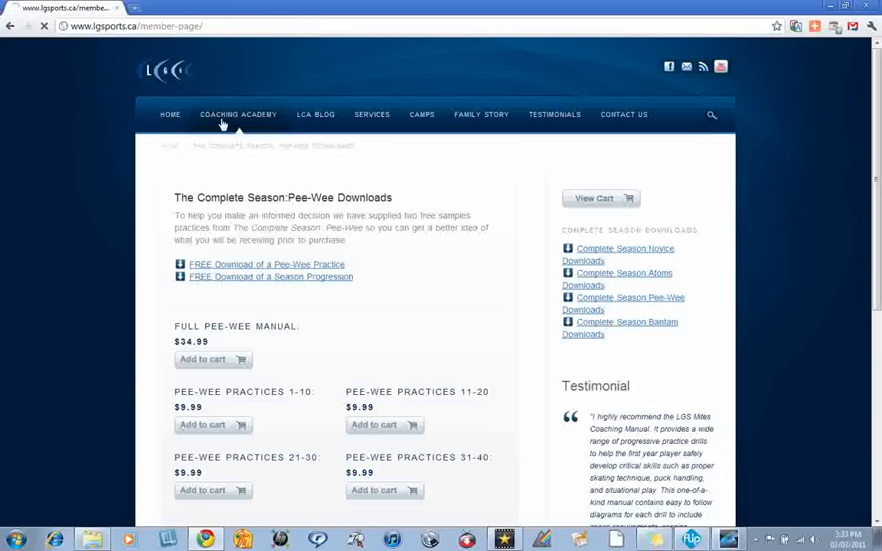
pyautogui.click(239, 113)
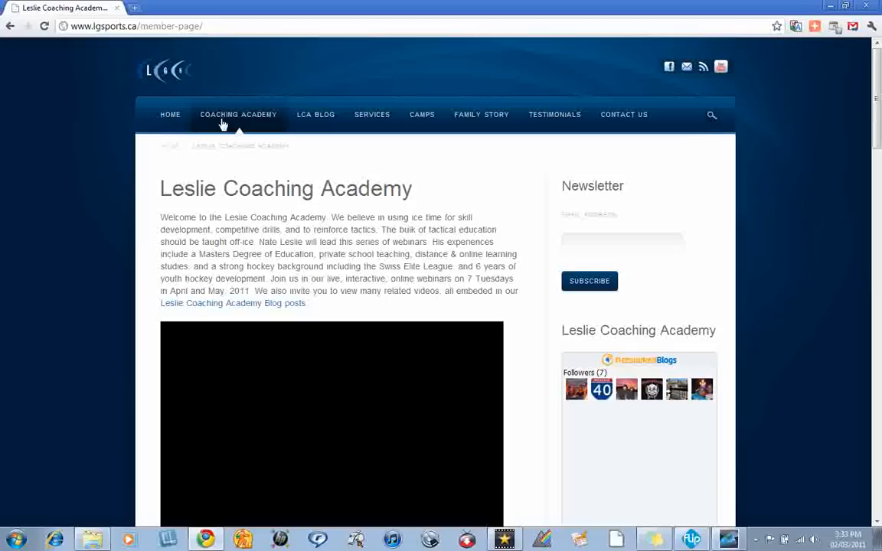